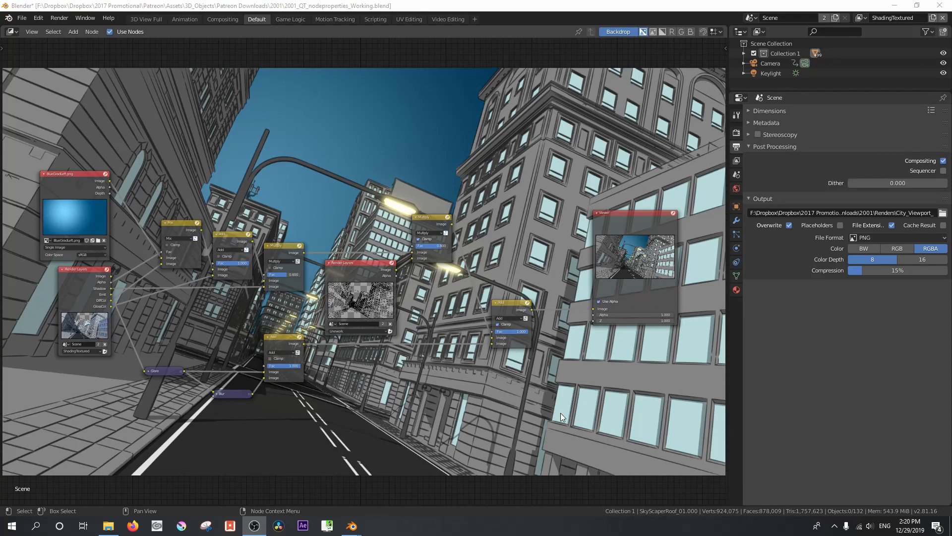
mouse_move(563, 409)
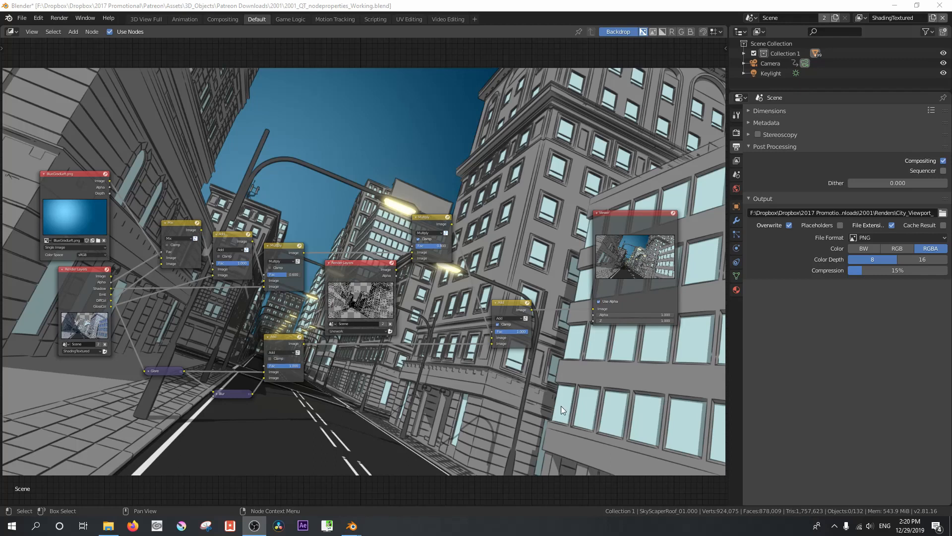
mouse_move(245, 191)
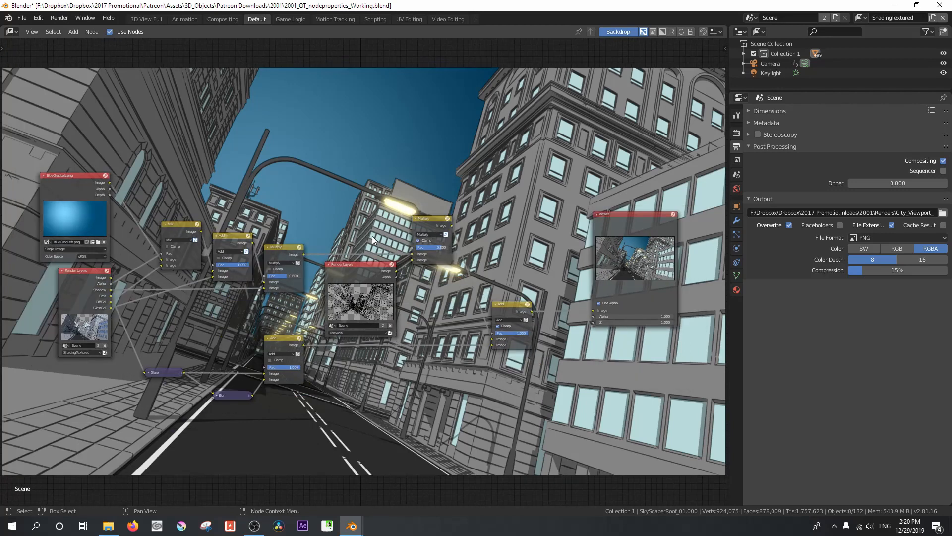
mouse_move(480, 190)
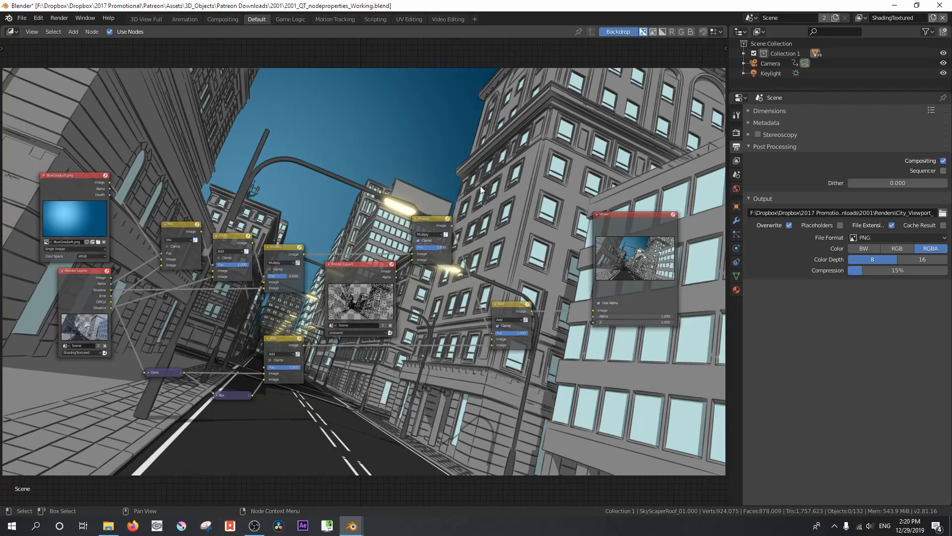
- Turn off the node editor Backdrop so the city render no longer shows behind the tree
click(618, 32)
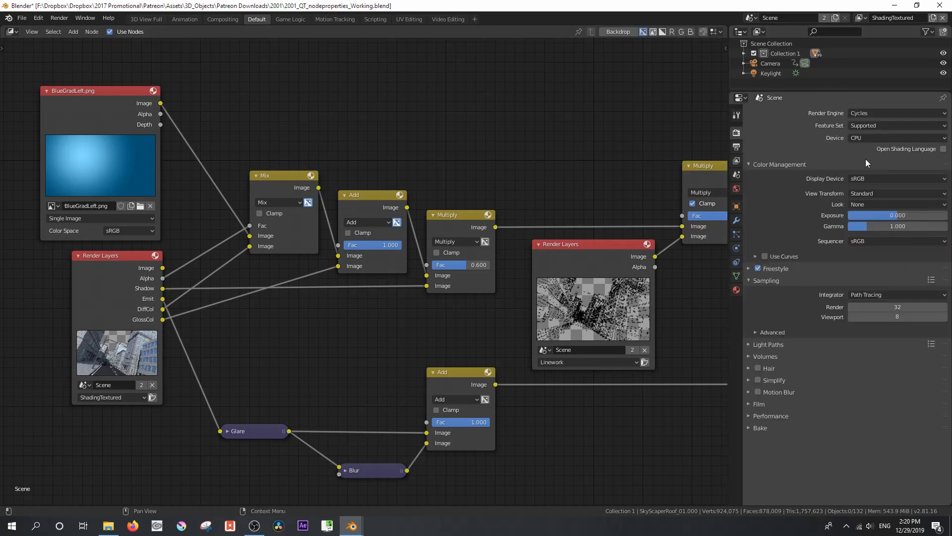
mouse_move(843, 177)
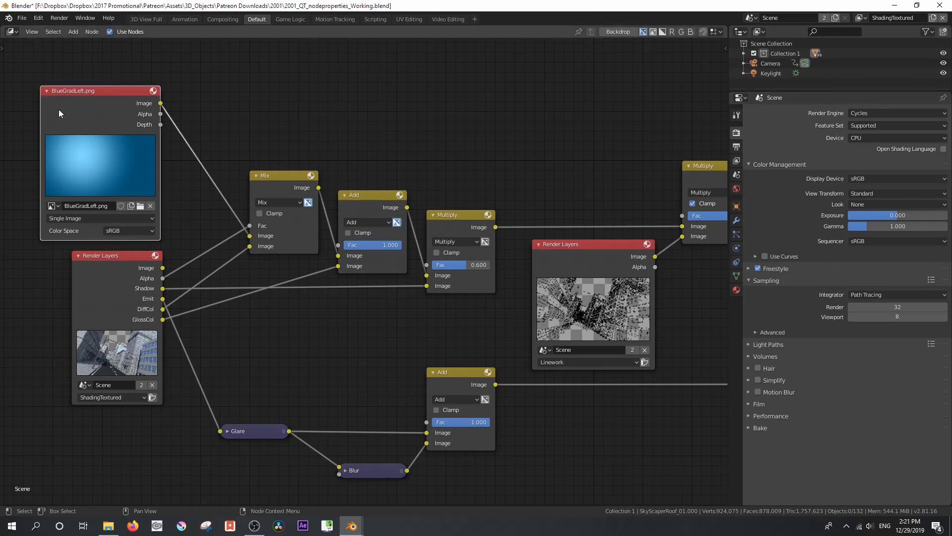
mouse_move(81, 189)
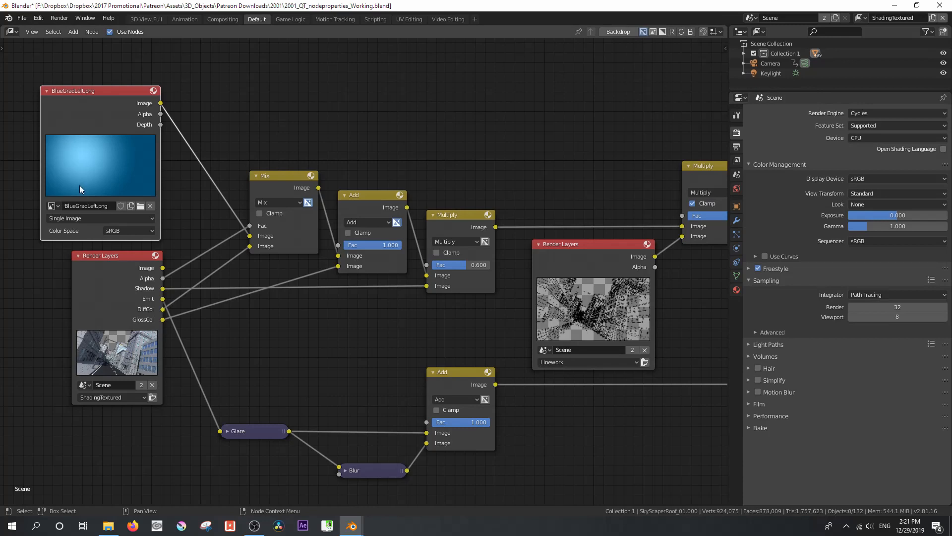
mouse_move(108, 288)
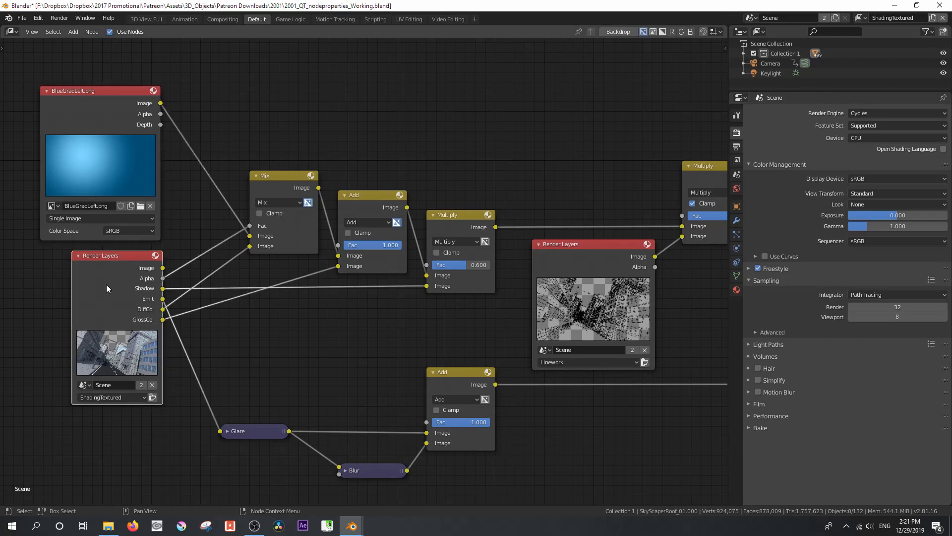
mouse_move(111, 294)
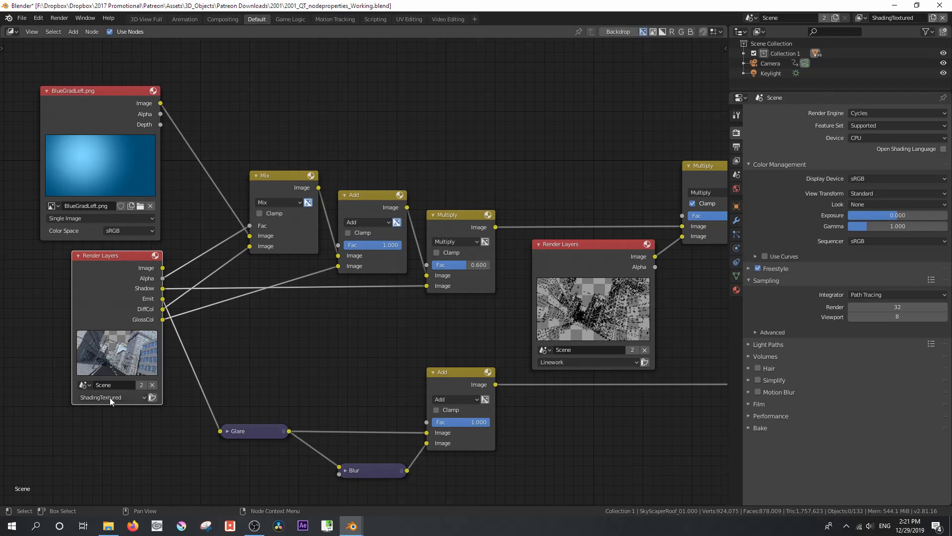
- Show the ShadingTextured view layer's Passes via the Output and View Layer properties
click(109, 397)
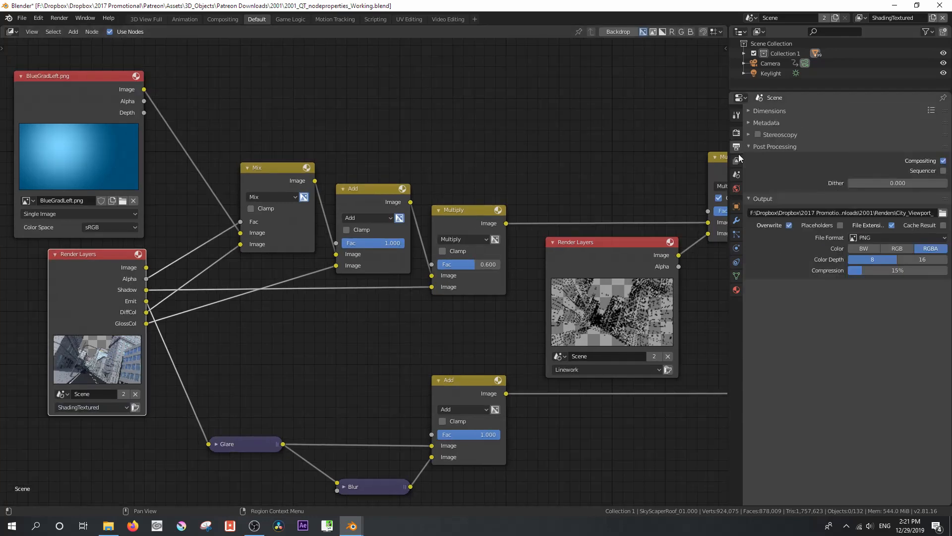
click(736, 160)
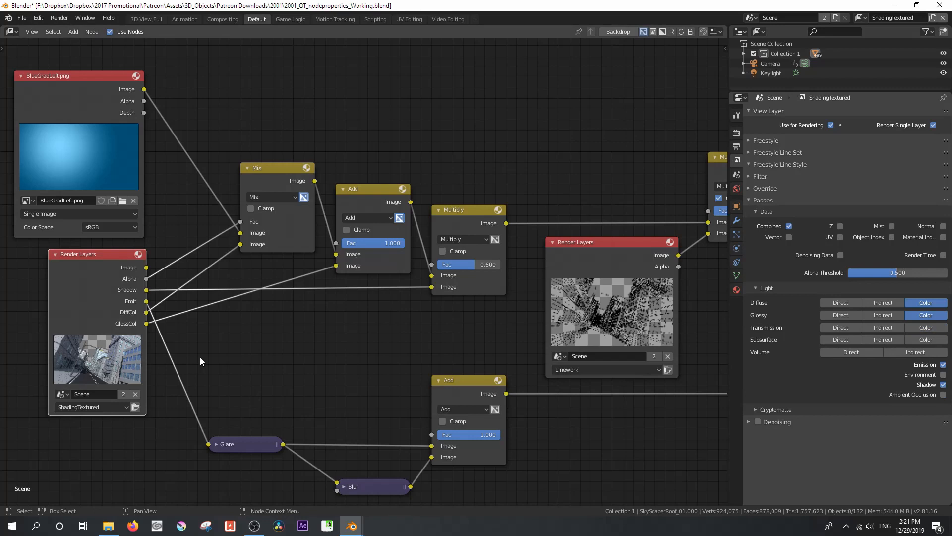
mouse_move(101, 314)
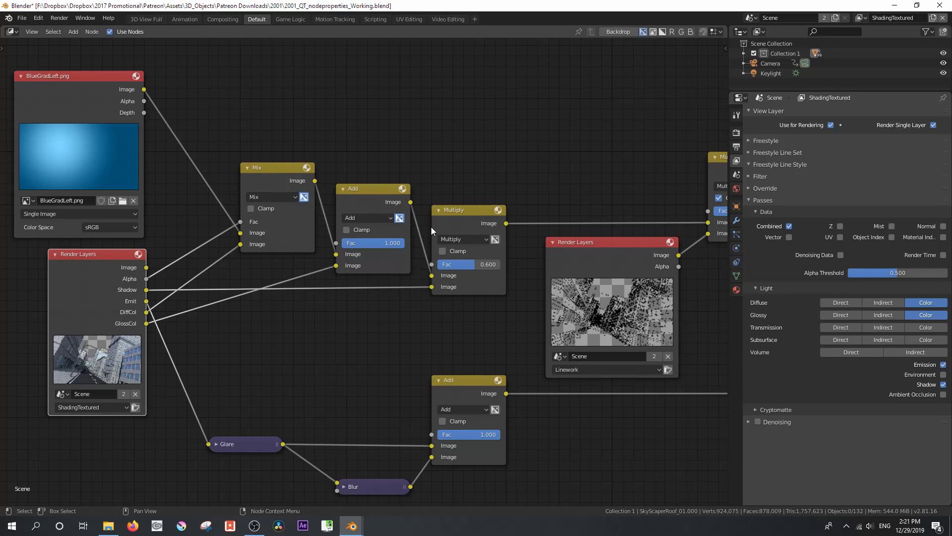
mouse_move(483, 299)
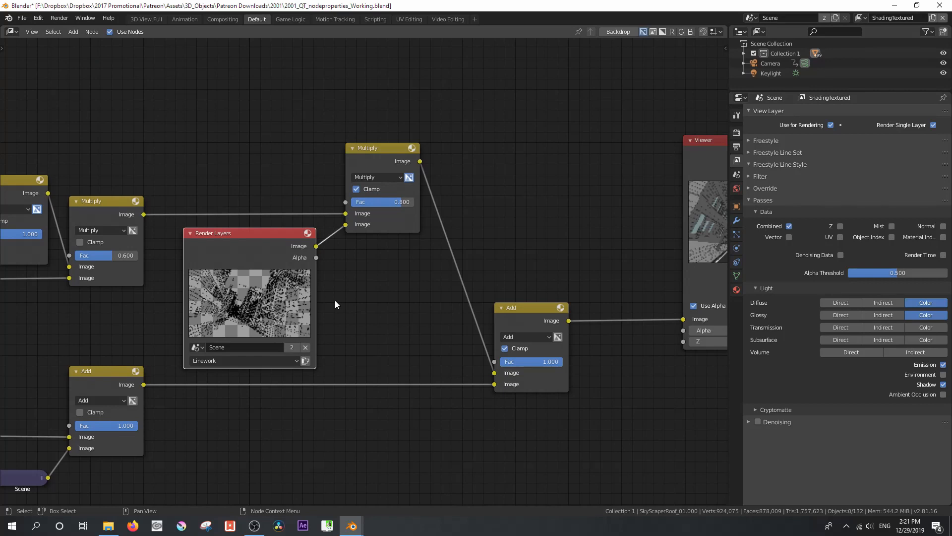
- Check the Linework layer's Freestyle line style and Filter settings, then return to ShadingTextured
click(861, 18)
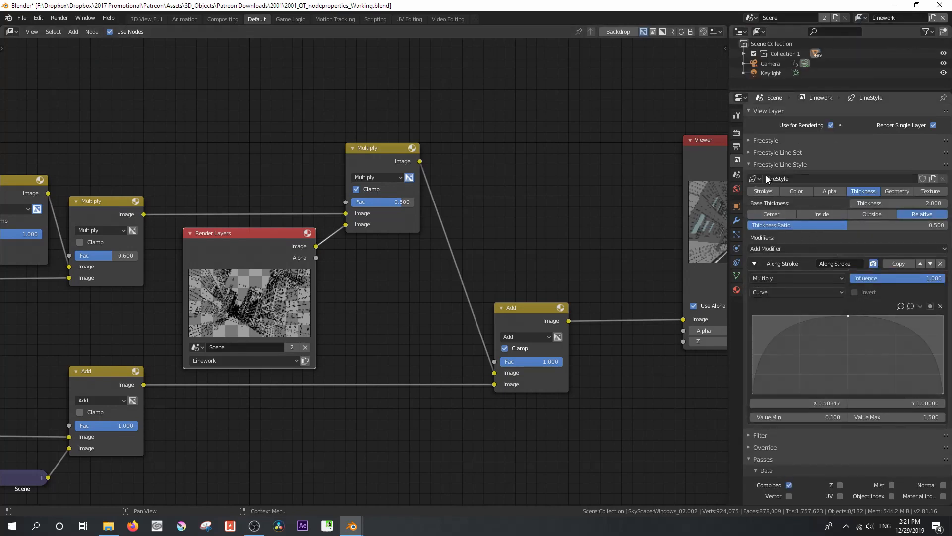
click(749, 164)
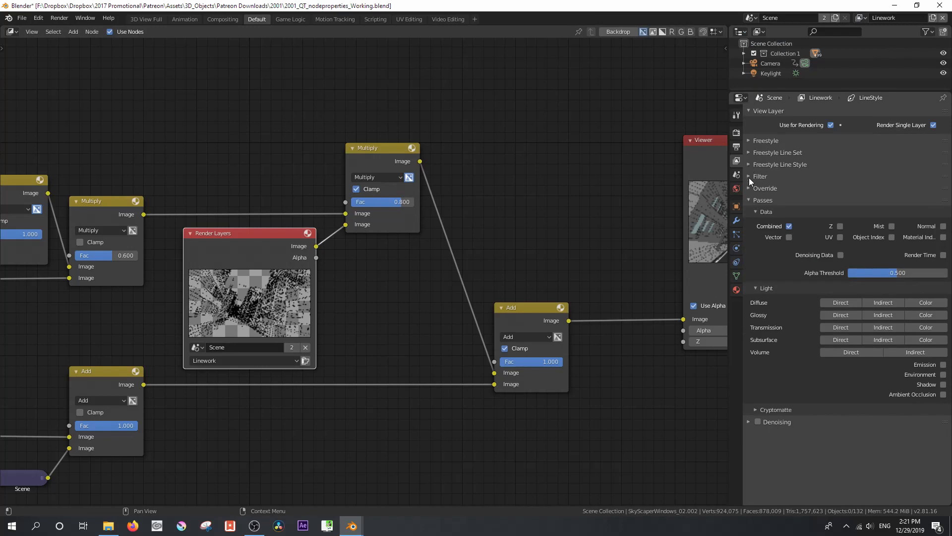
click(749, 176)
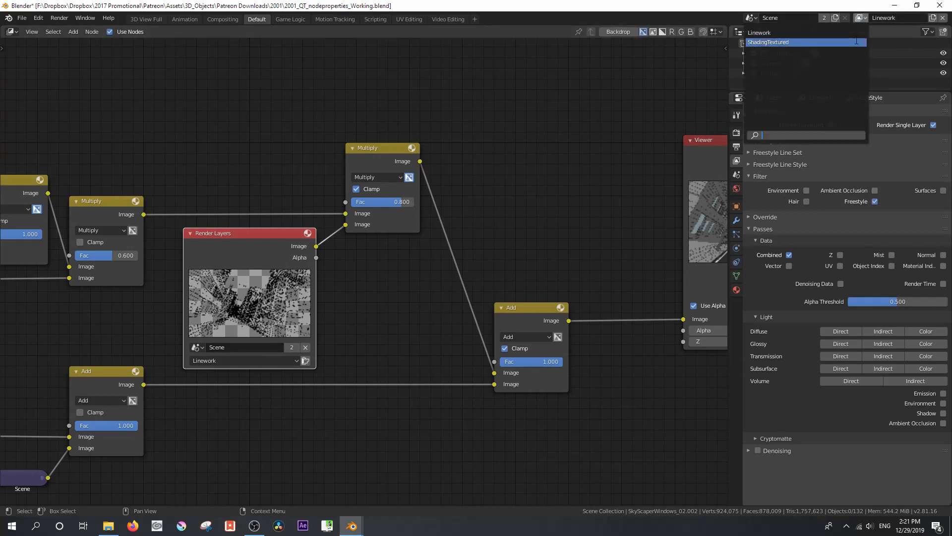
click(768, 42)
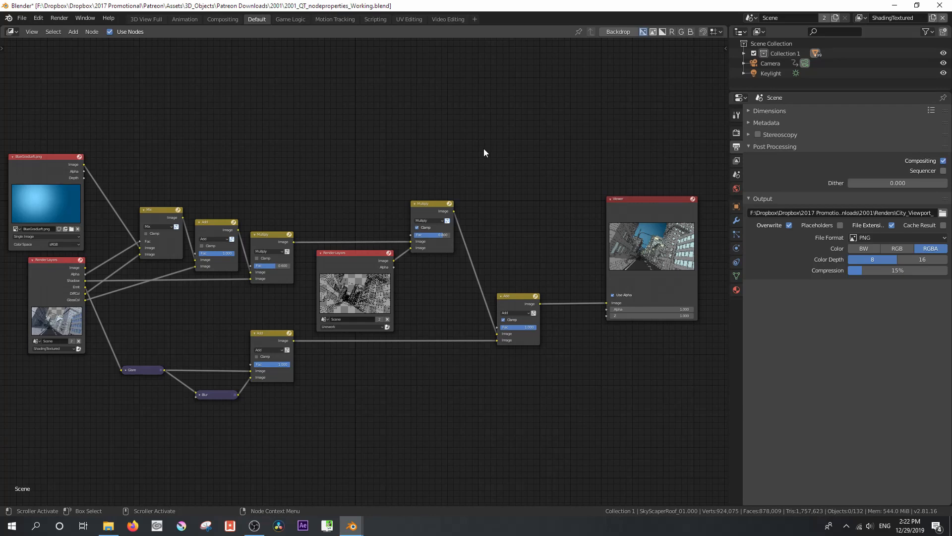
mouse_move(513, 179)
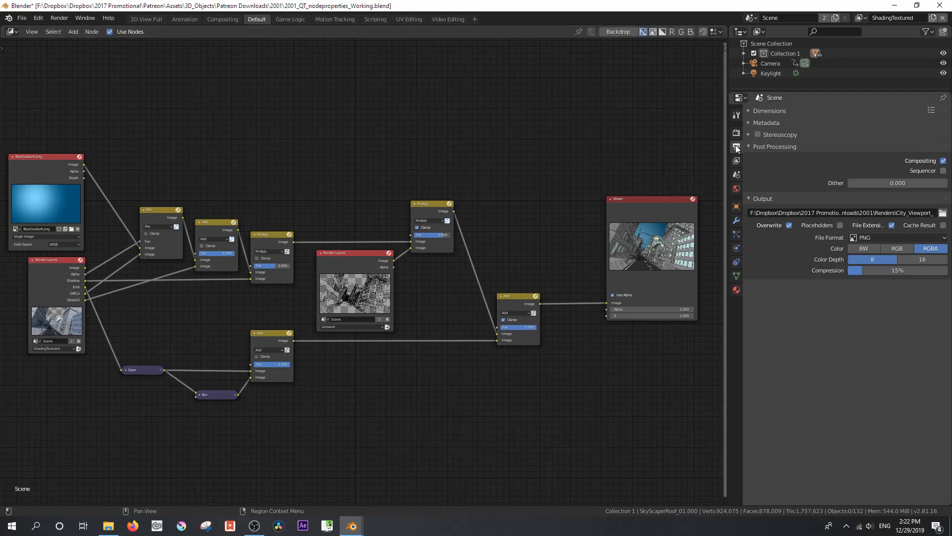
mouse_move(736, 147)
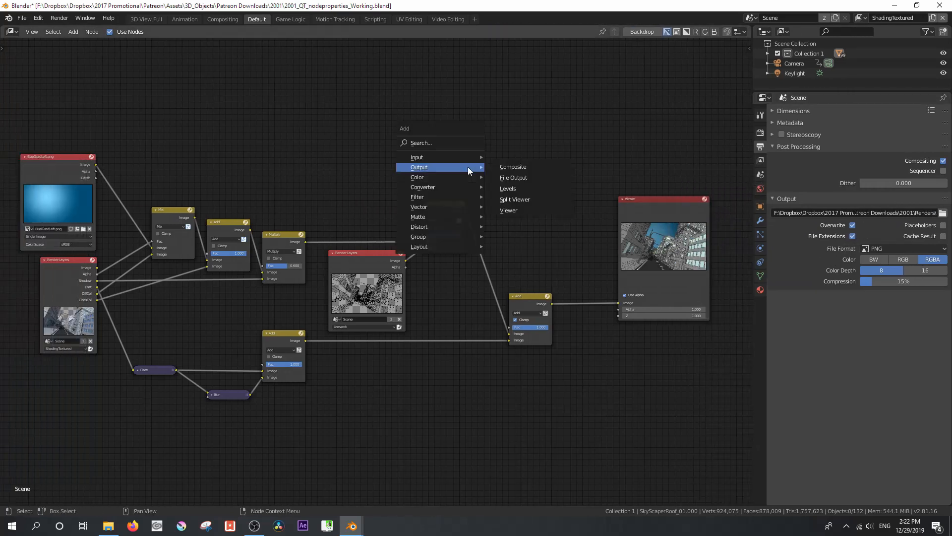
- Add a File Output node from Add > Output and place it above the Multiply node
click(513, 177)
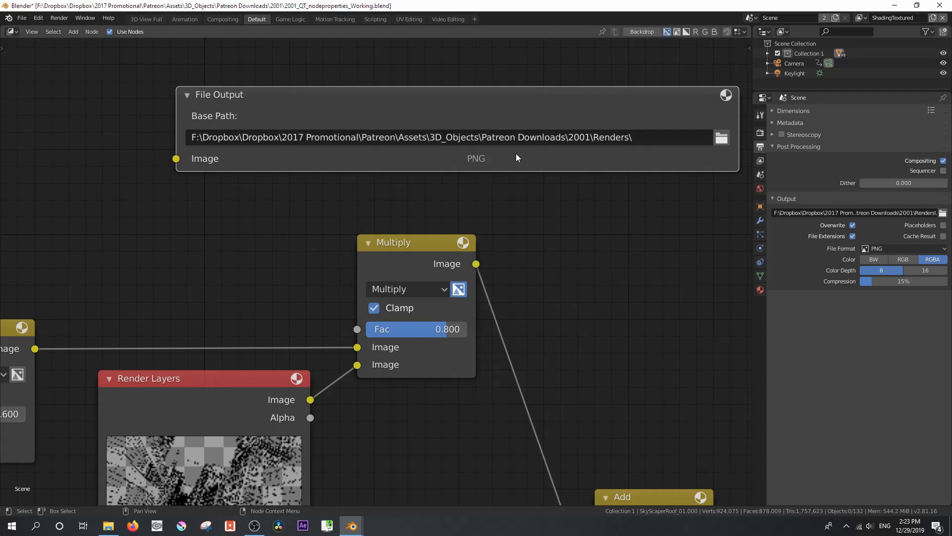
mouse_move(722, 141)
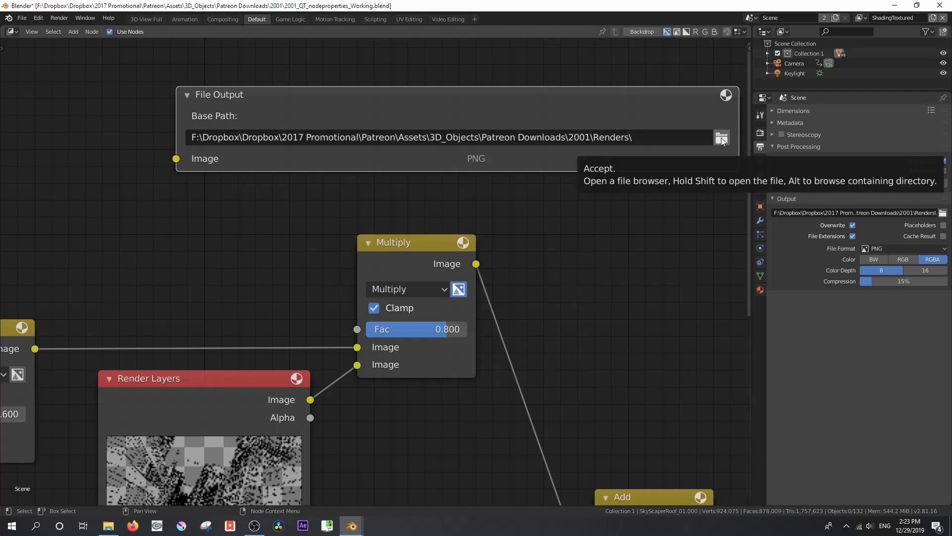
mouse_move(718, 139)
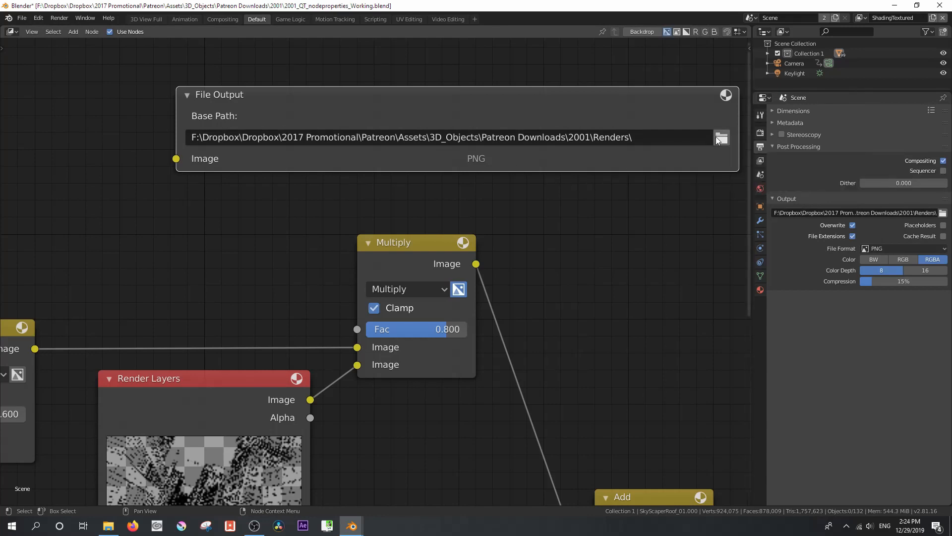
- Set the File Output base path to a City_Viewport folder inside Renders
click(721, 138)
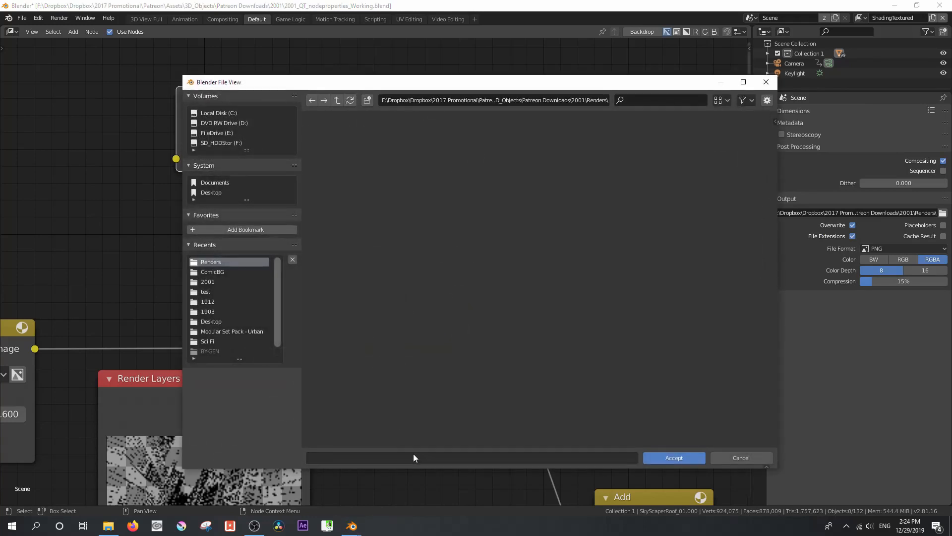
click(471, 457)
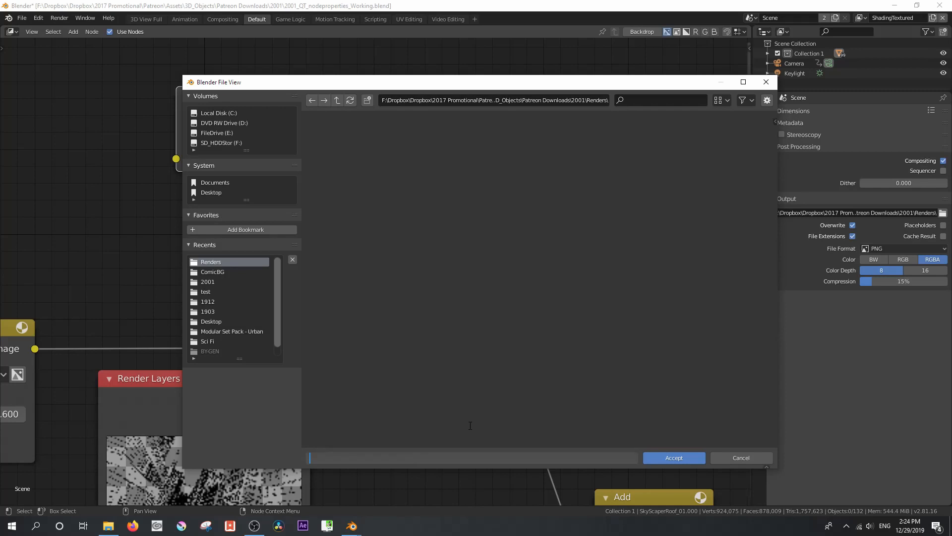
text(City_Viewport)
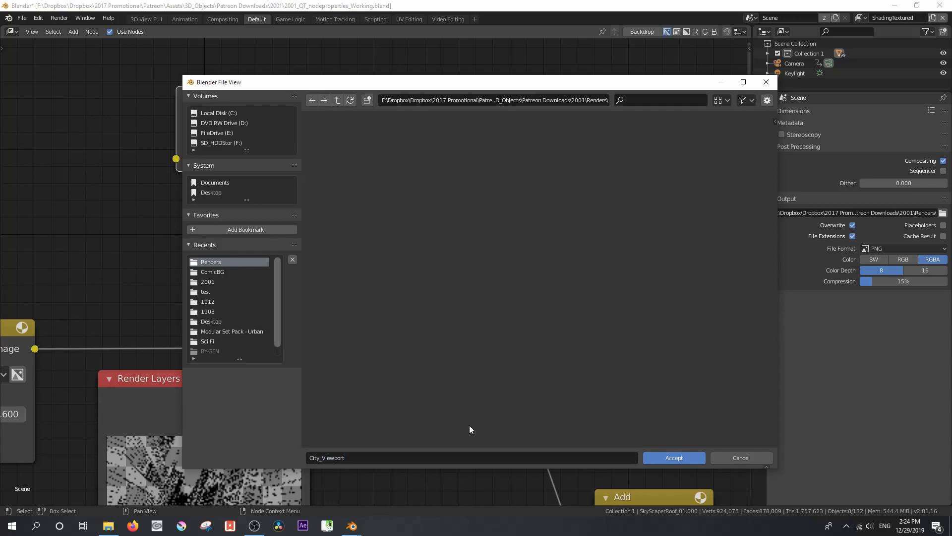
click(674, 458)
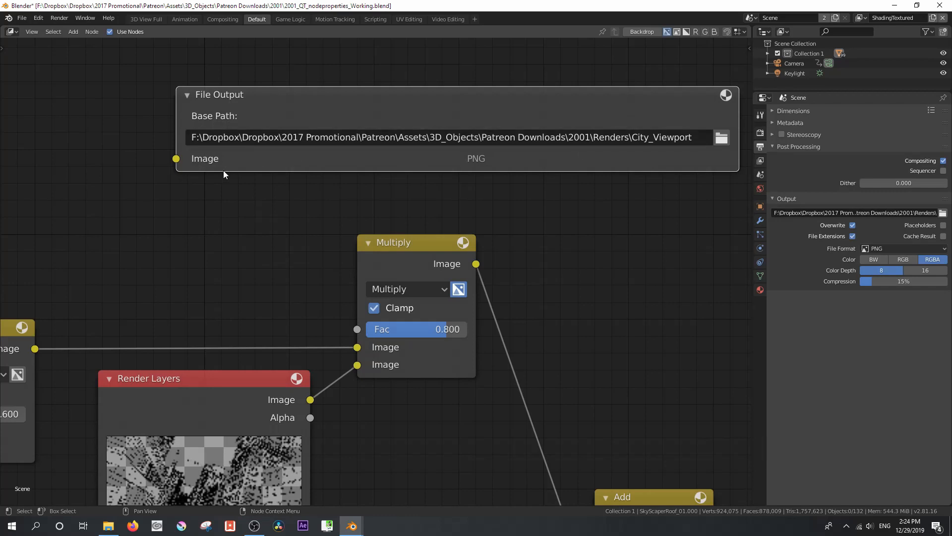
mouse_move(193, 159)
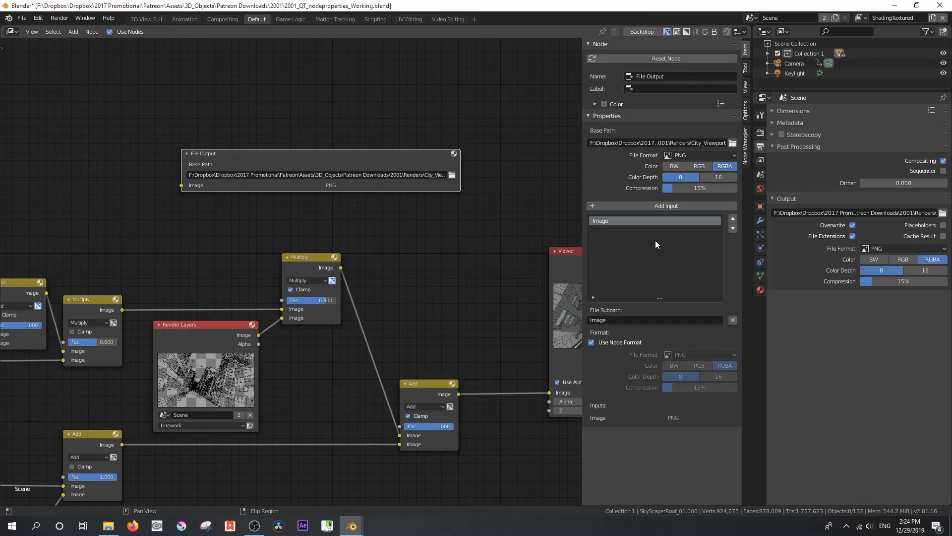
mouse_move(617, 226)
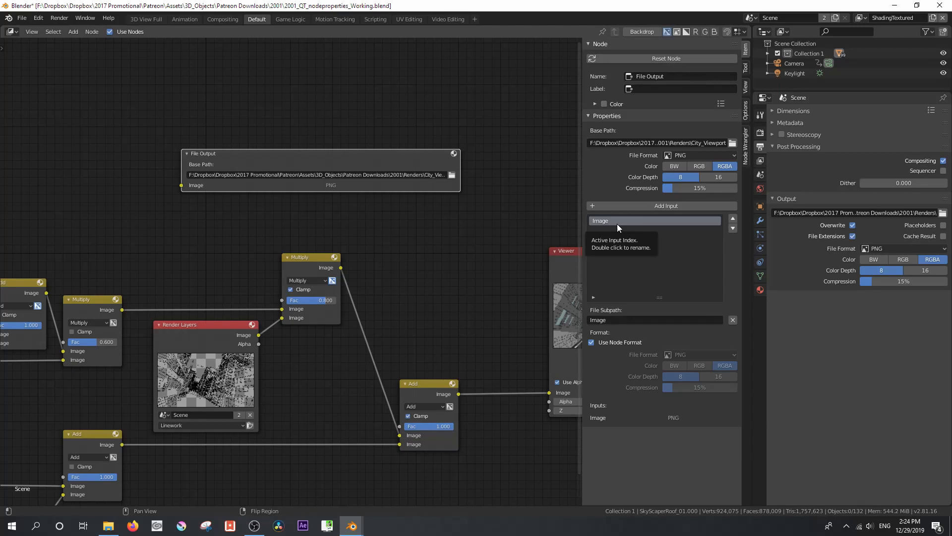
mouse_move(632, 205)
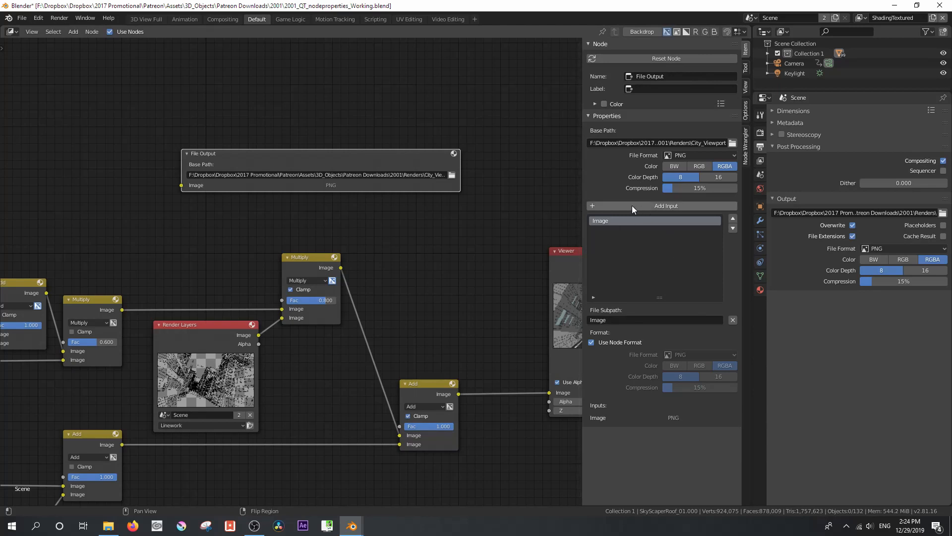
mouse_move(634, 206)
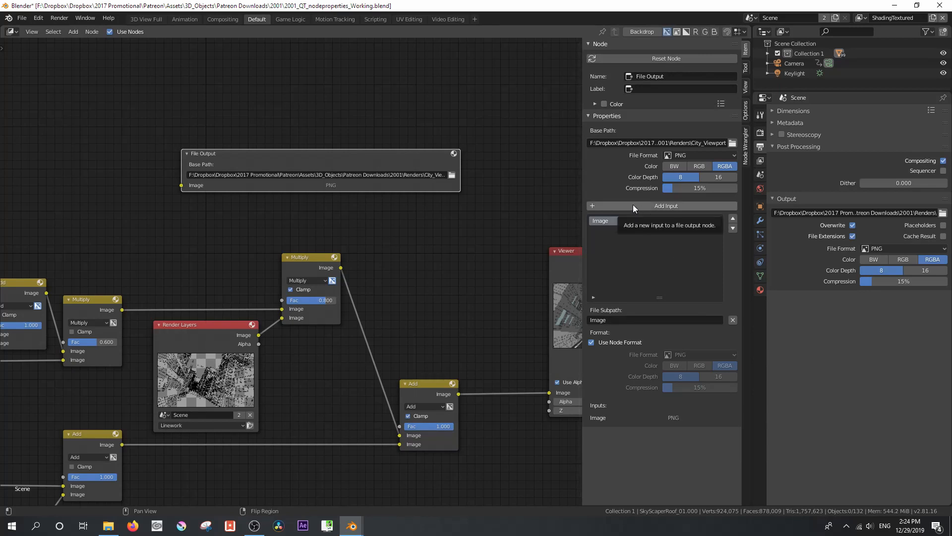
- Add inputs to the File Output node so it has Image through Image_005, all PNG
click(666, 205)
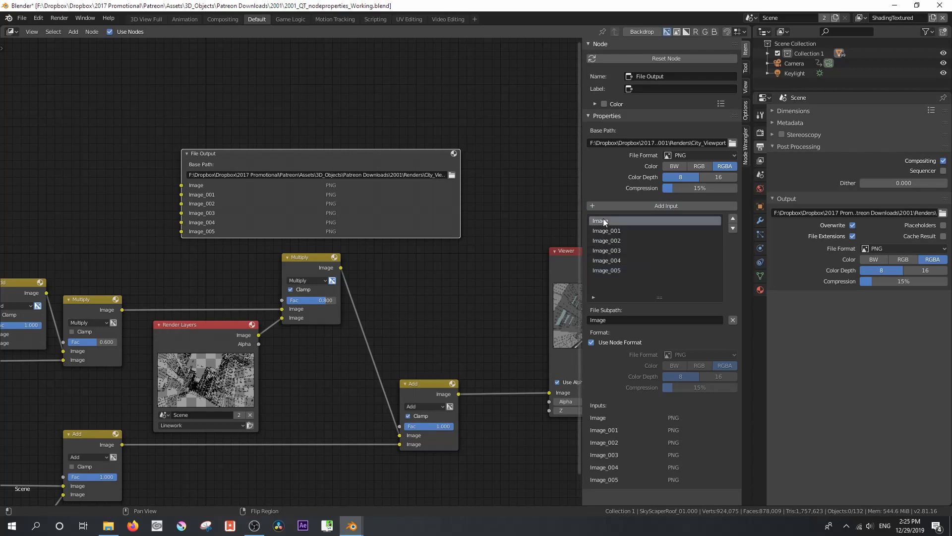
mouse_move(610, 241)
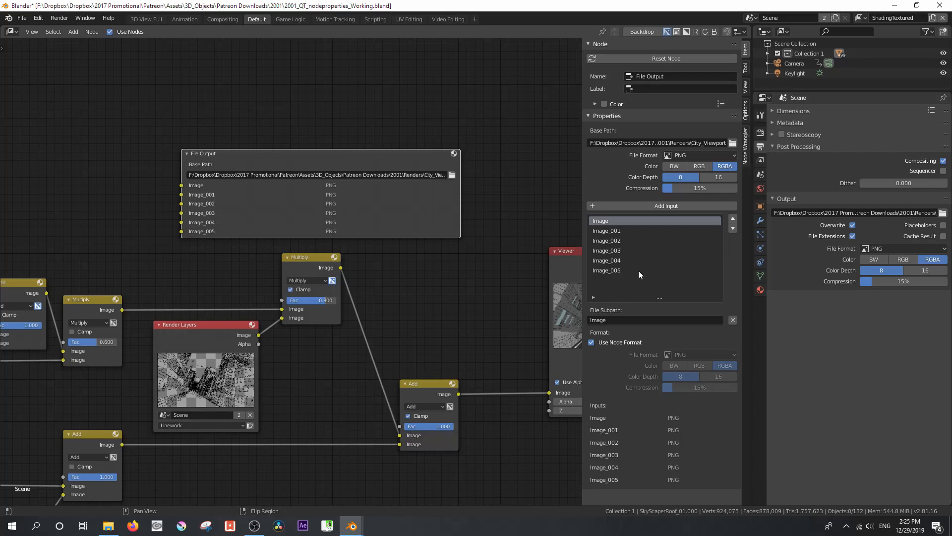
mouse_move(643, 282)
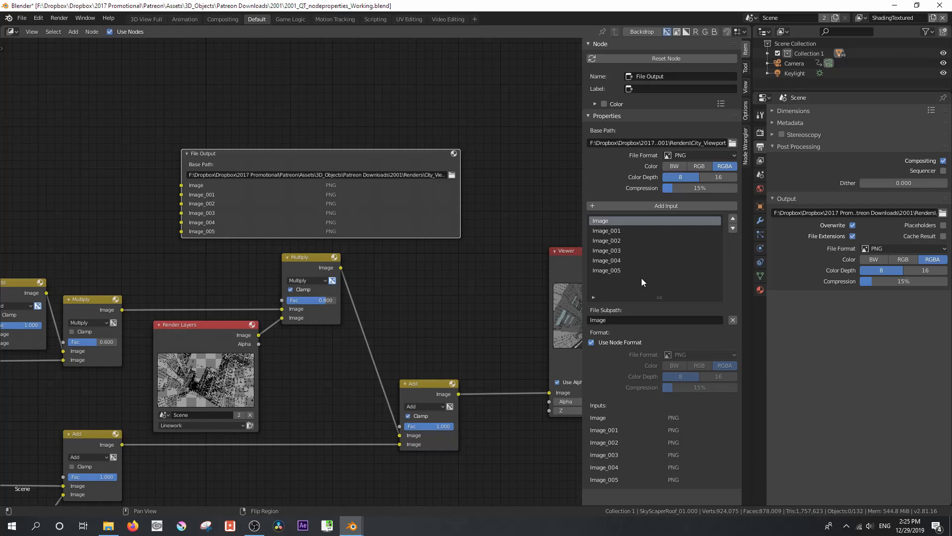
mouse_move(635, 283)
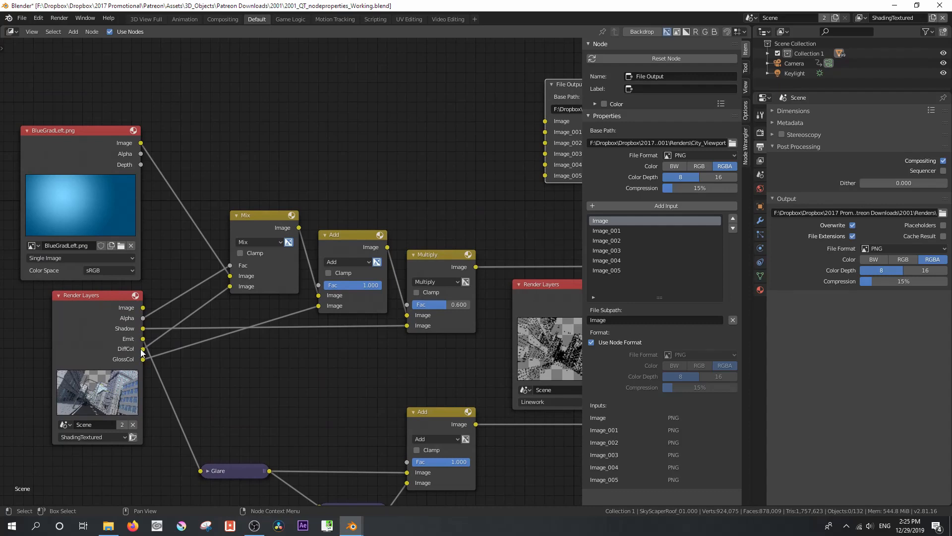
mouse_move(84, 189)
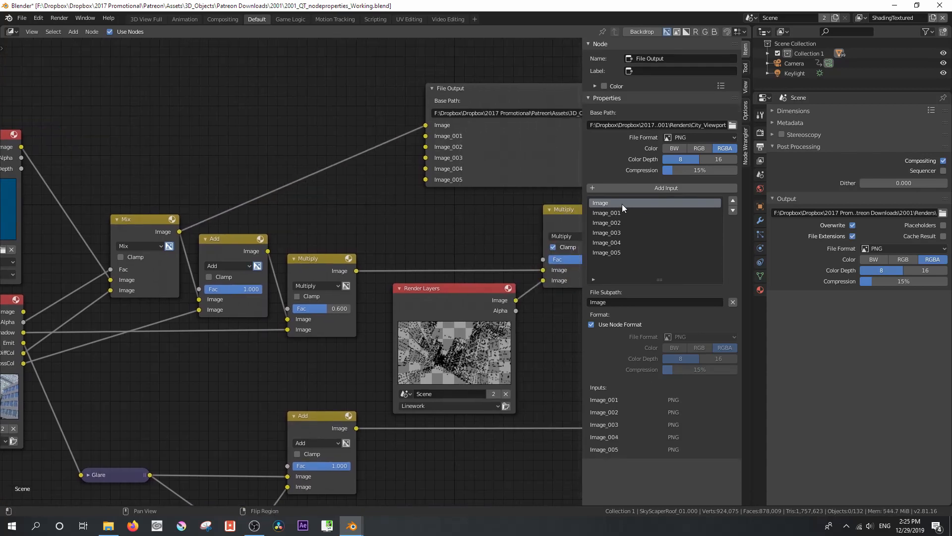
mouse_move(601, 203)
text(01)
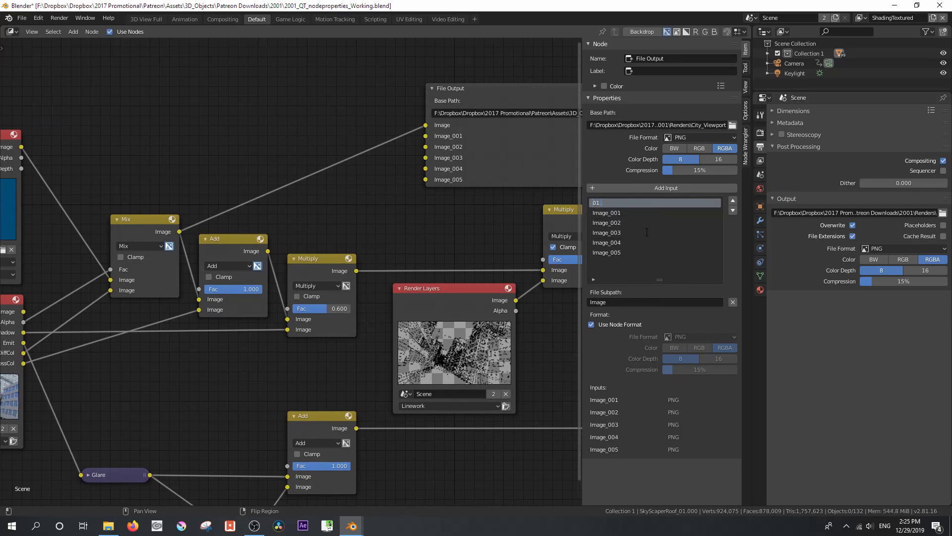
- Rename the File Output node's first input to 01.Diffcol in the Item sidebar
text(Diffcol)
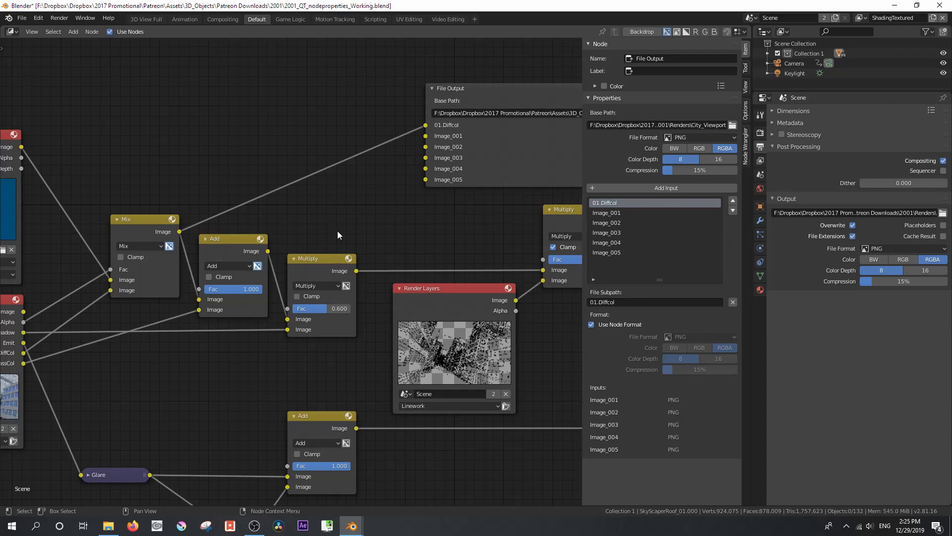
mouse_move(342, 230)
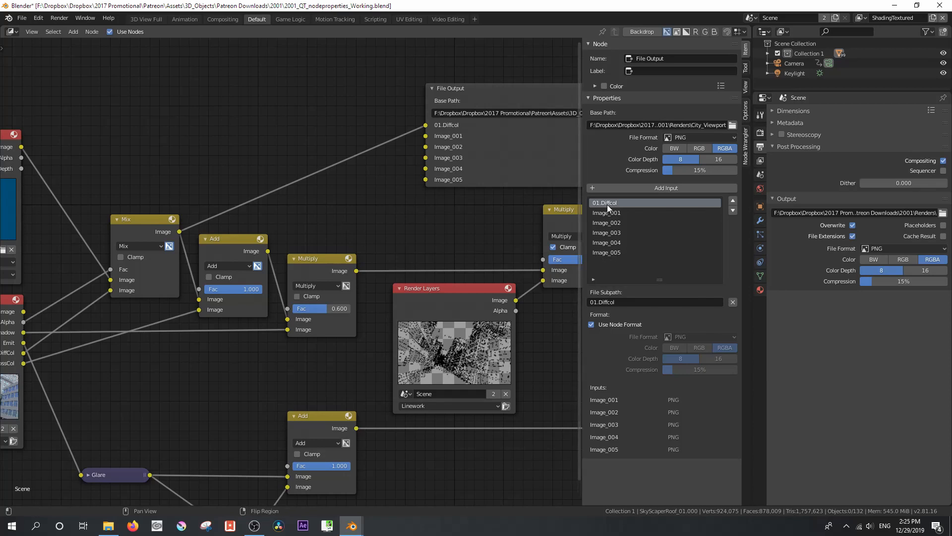
mouse_move(630, 233)
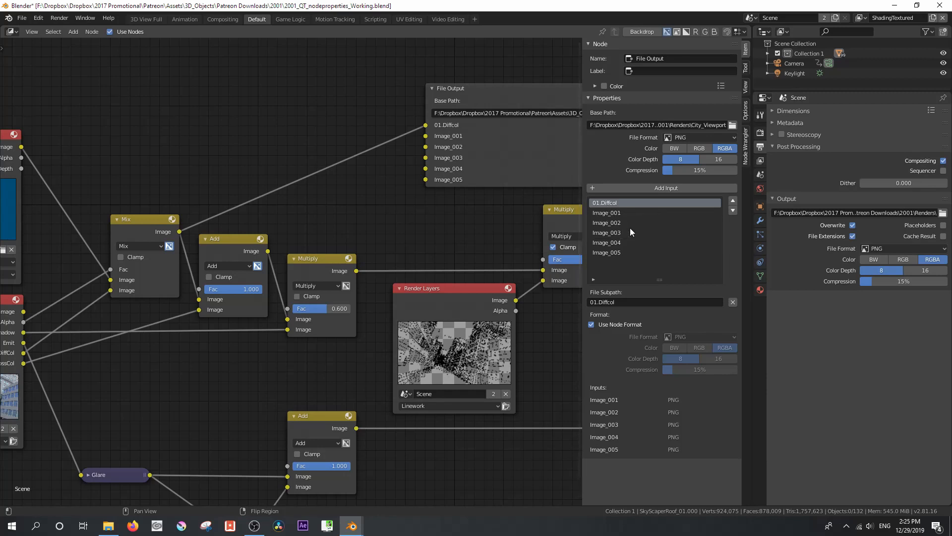
mouse_move(622, 223)
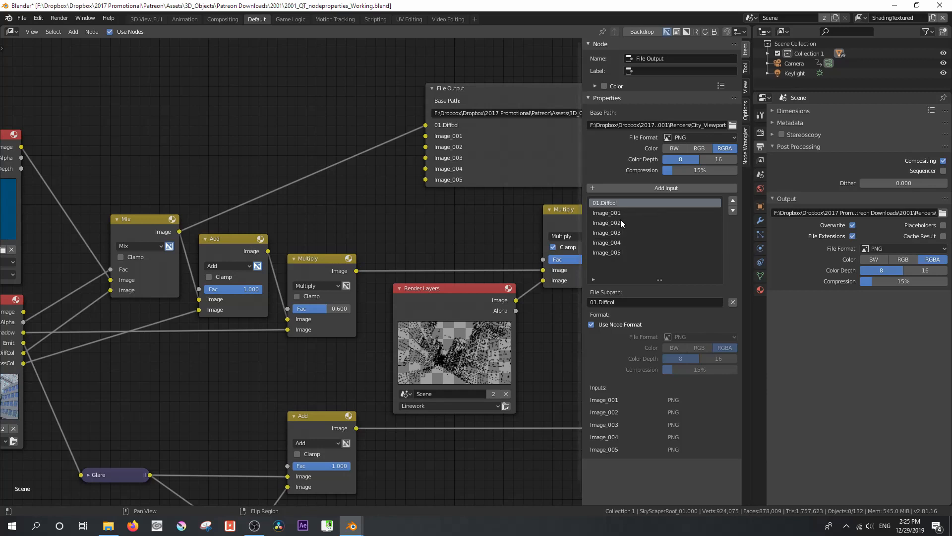
mouse_move(596, 205)
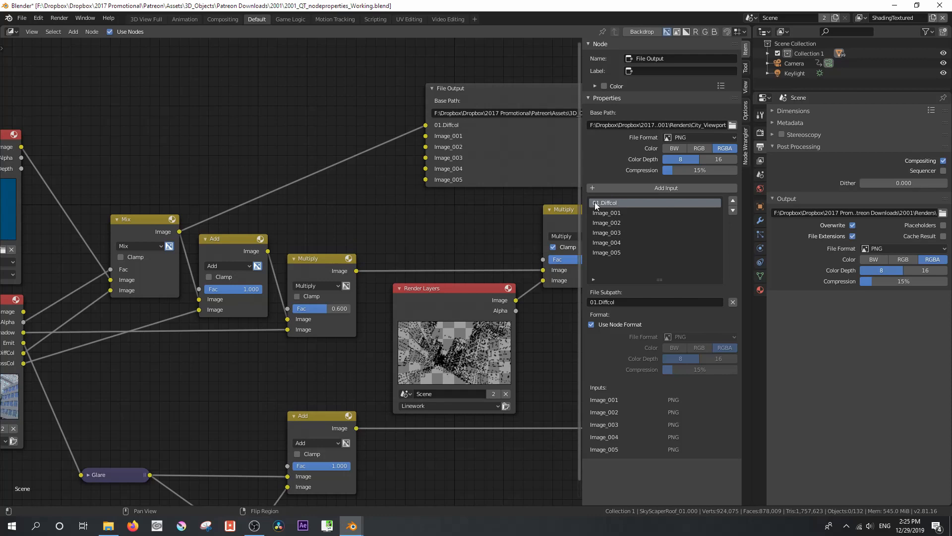
mouse_move(604, 203)
text(02.GlossCol)
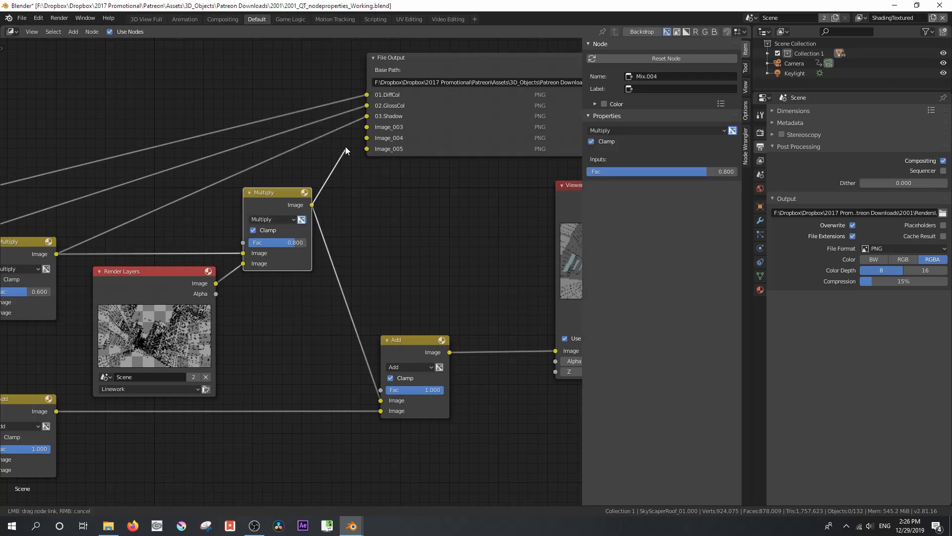
- Rename the fourth File Output input, wired to the linework result, to 04.Linework
click(402, 58)
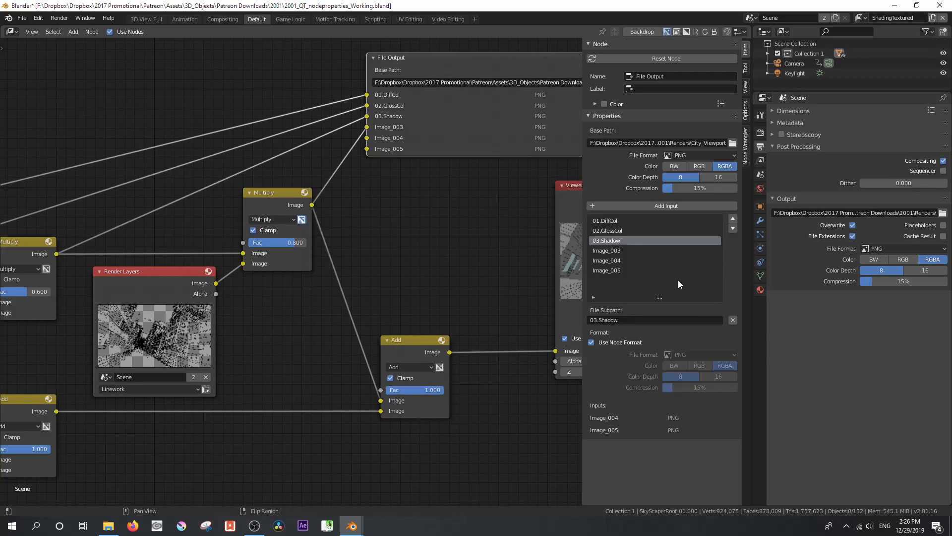
double_click(607, 250)
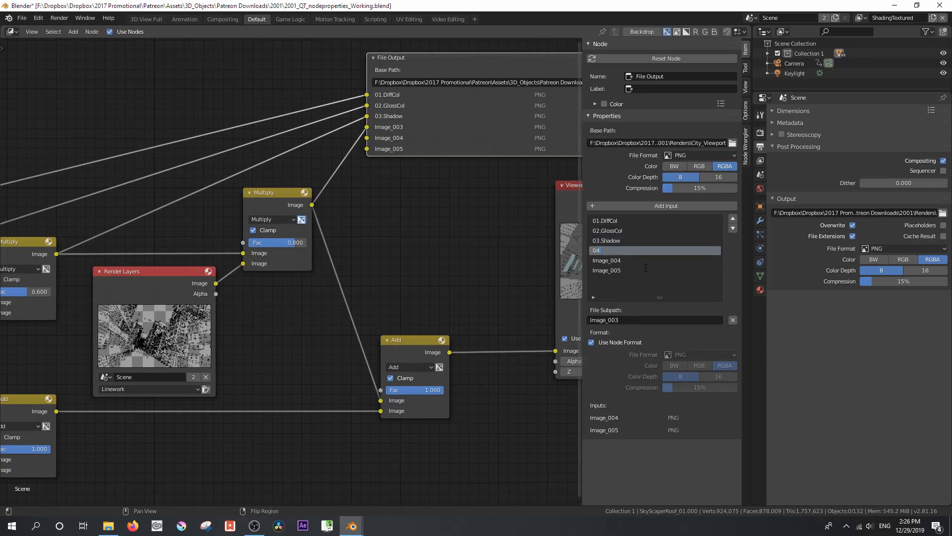
text(04.Linework)
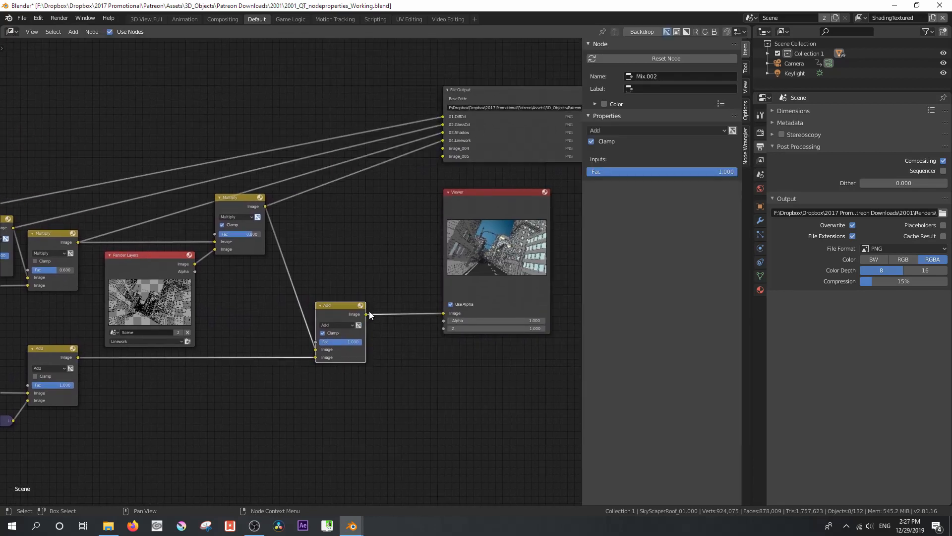
- Rename the fifth File Output input, fed by the combined result, to 05.Total
click(463, 89)
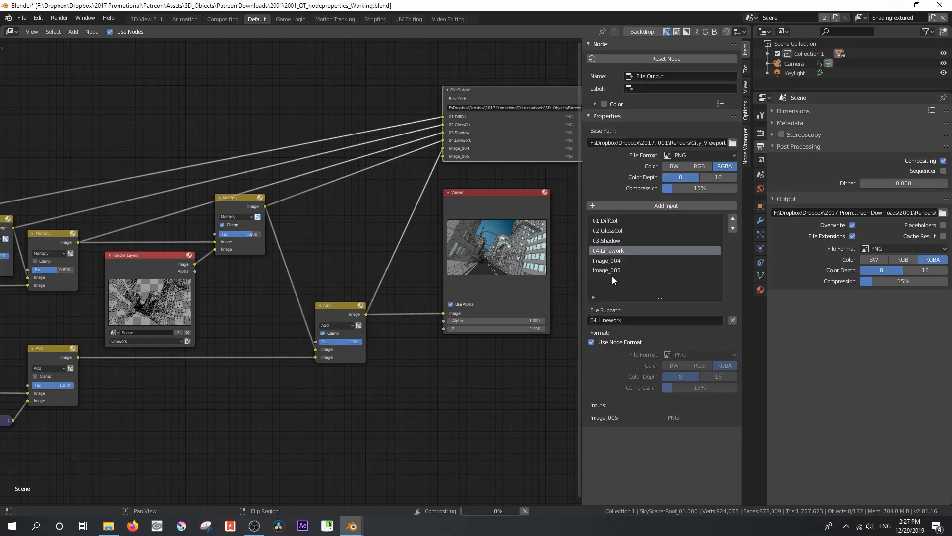
double_click(607, 260)
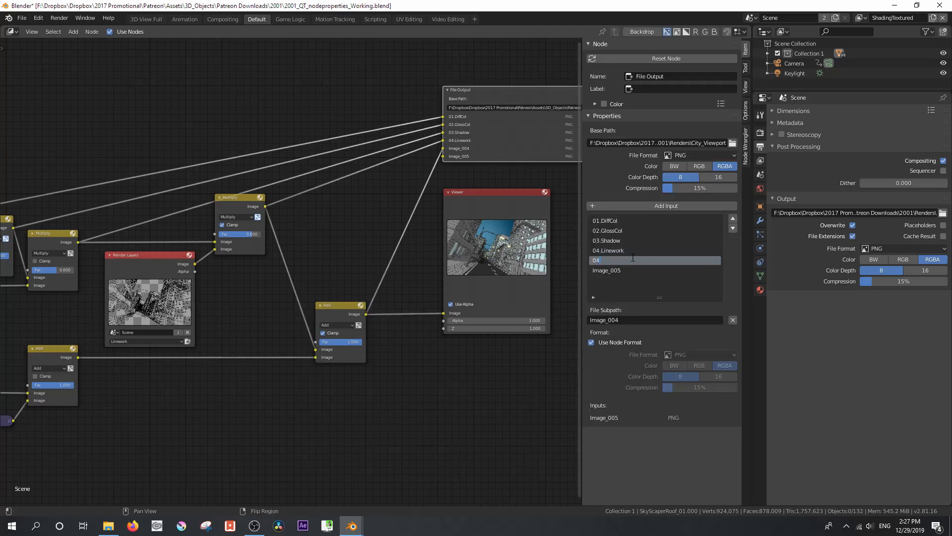
text(05.Total)
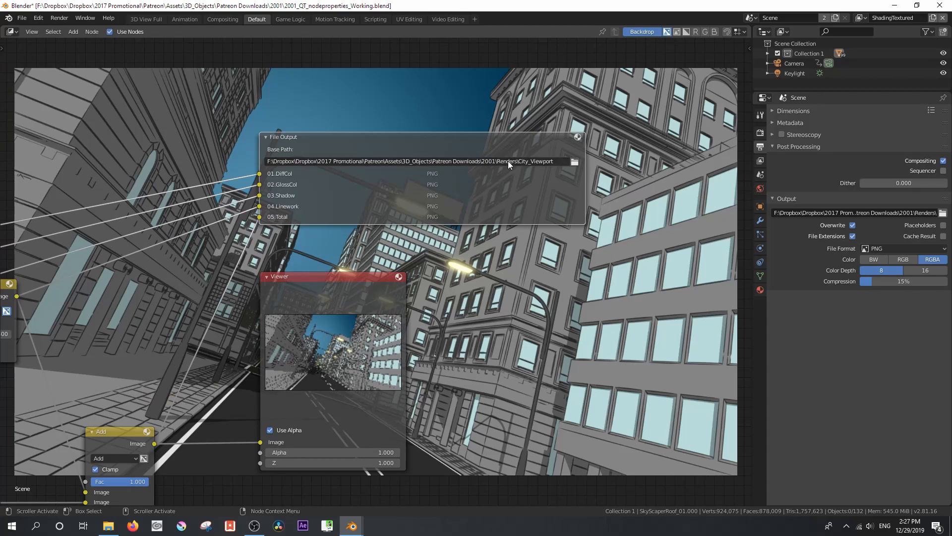
mouse_move(522, 179)
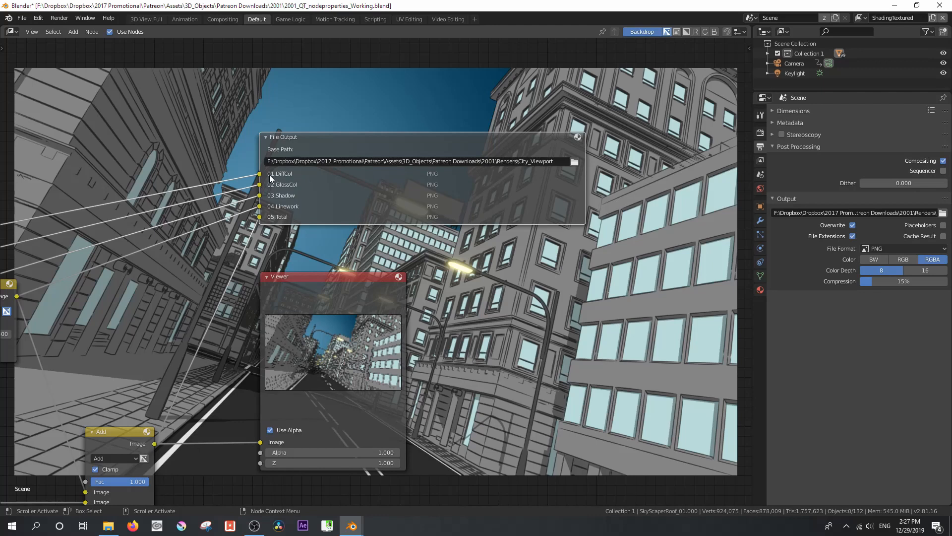
mouse_move(298, 181)
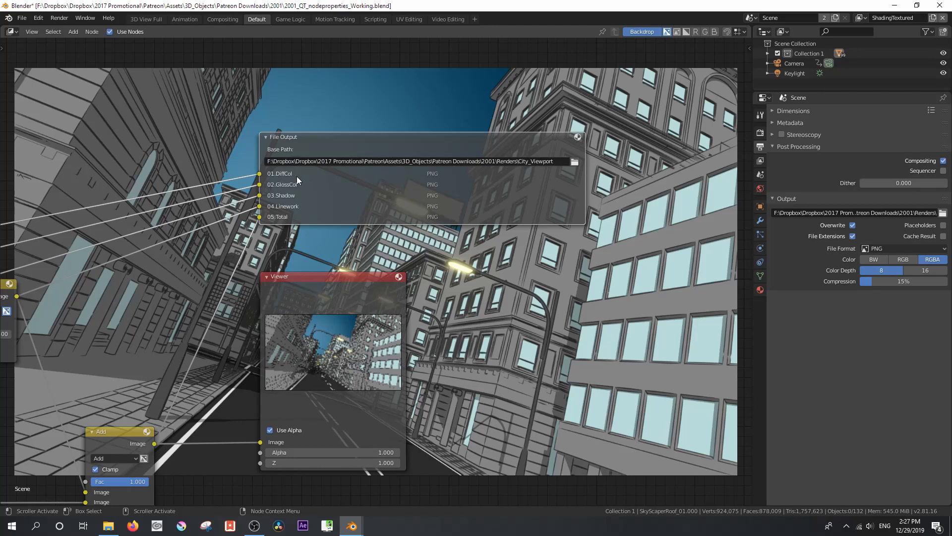
mouse_move(318, 180)
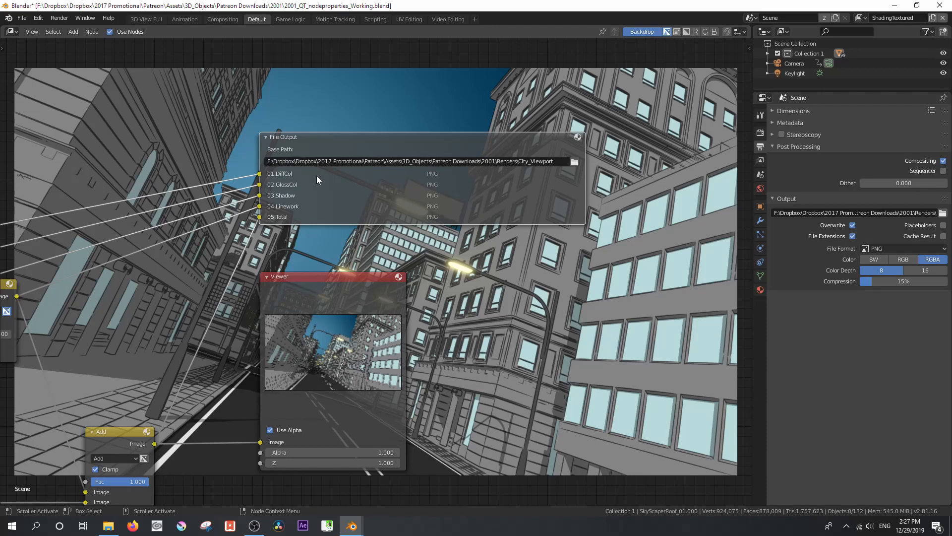
mouse_move(344, 208)
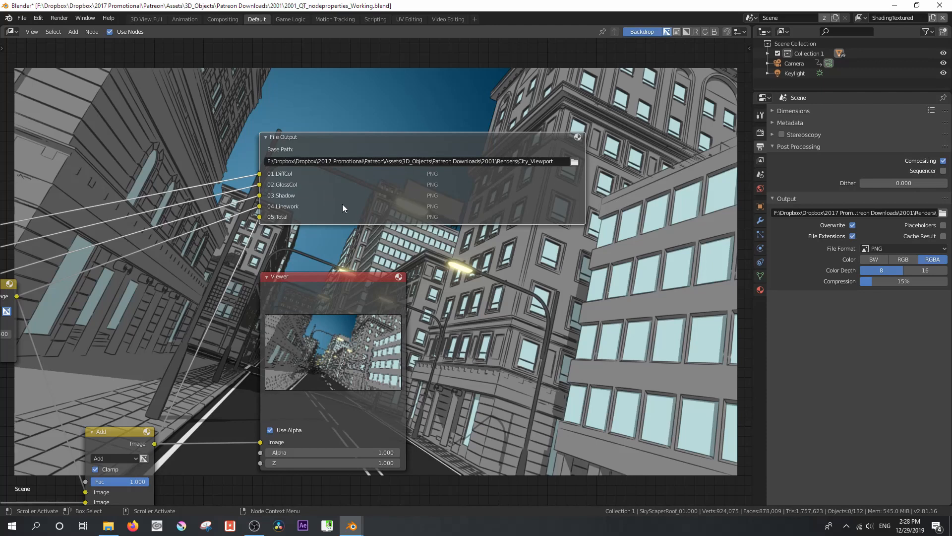
mouse_move(274, 187)
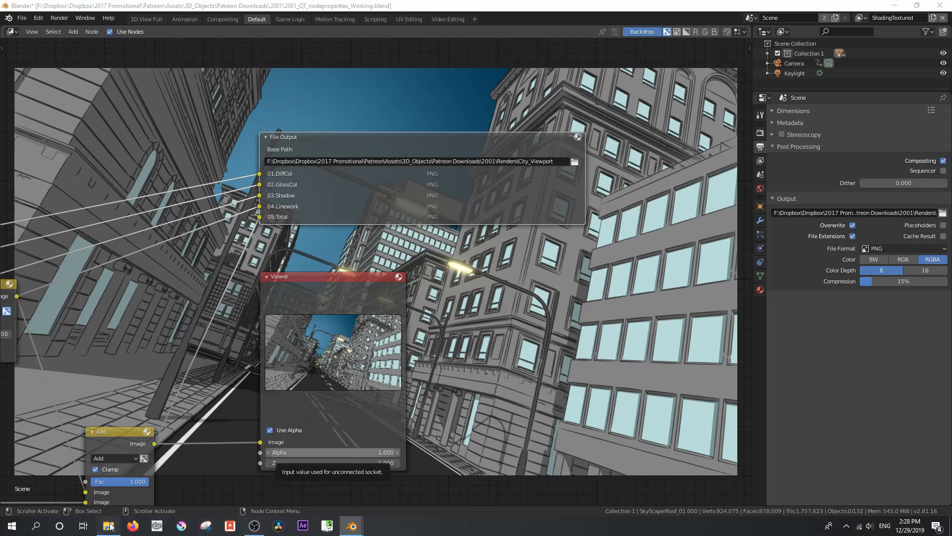
- View the City_Viewport PNGs as extra large icons and open 05.Total0001.png in Photos
click(108, 525)
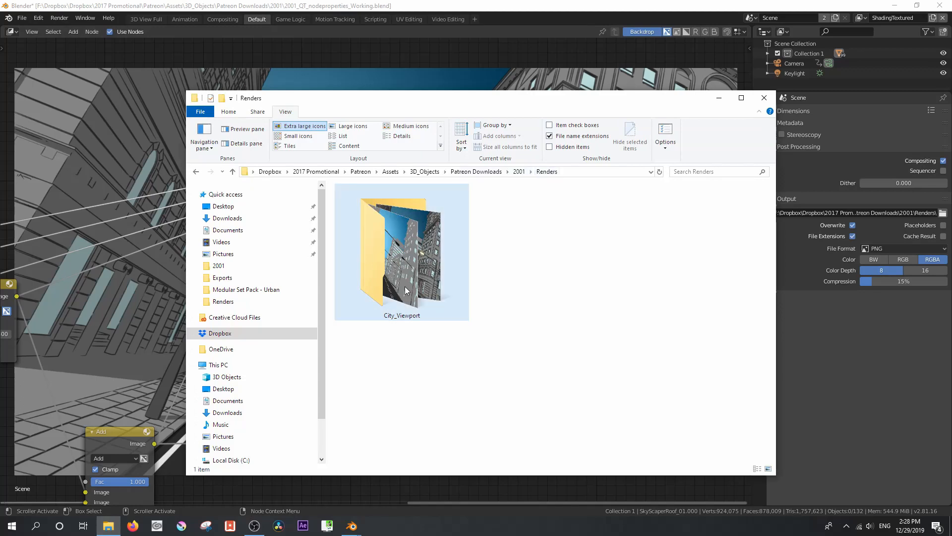
mouse_move(398, 281)
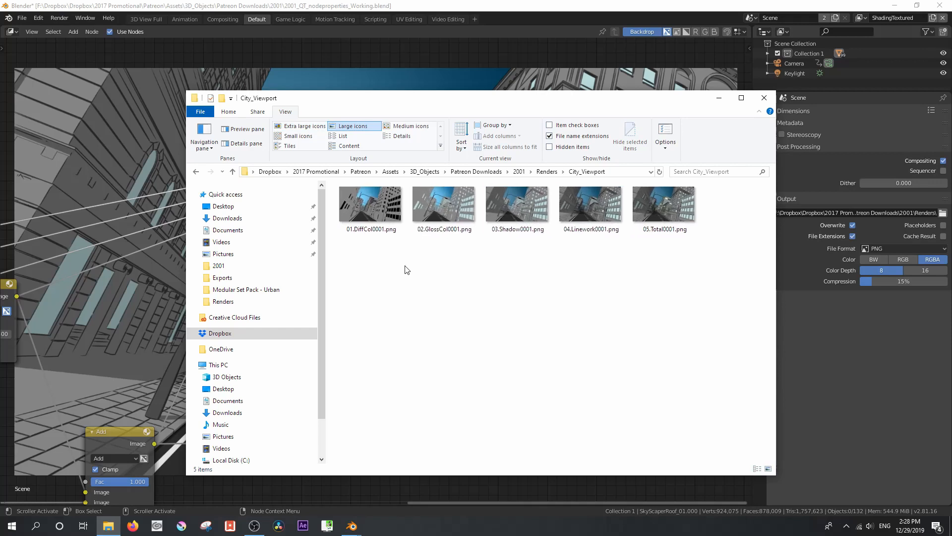
click(303, 125)
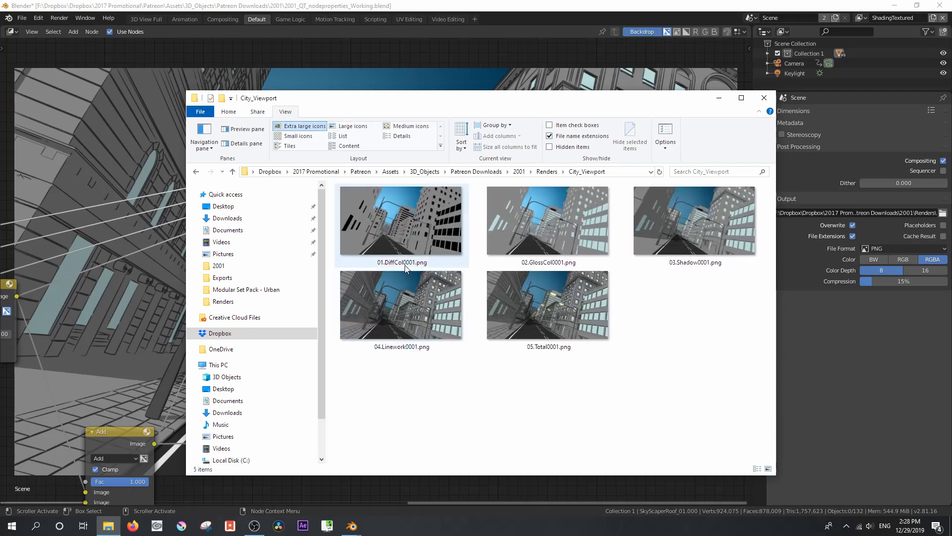
mouse_move(404, 225)
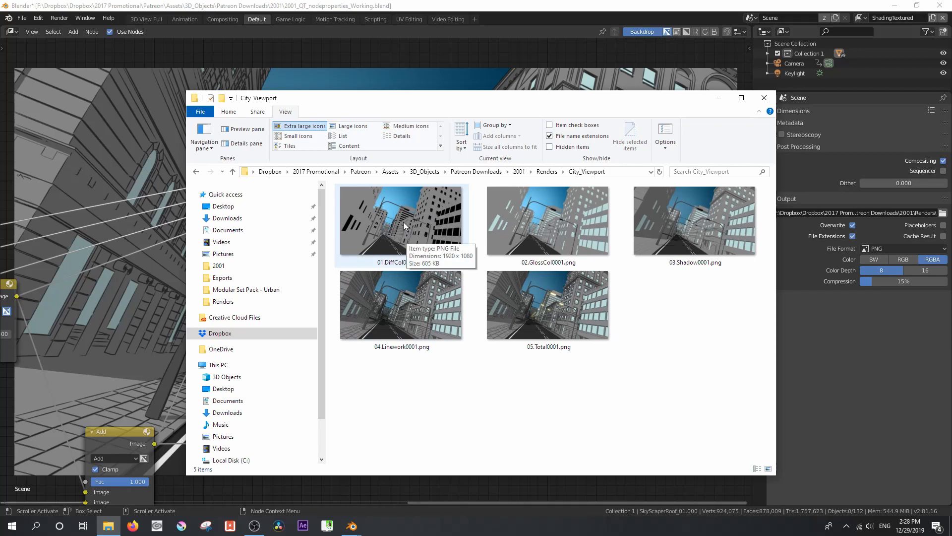
double_click(403, 218)
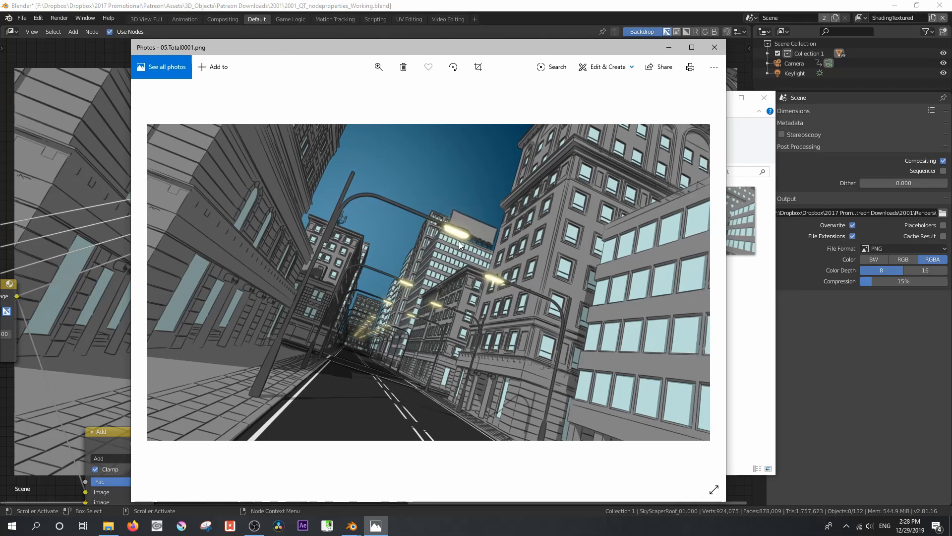
mouse_move(490, 291)
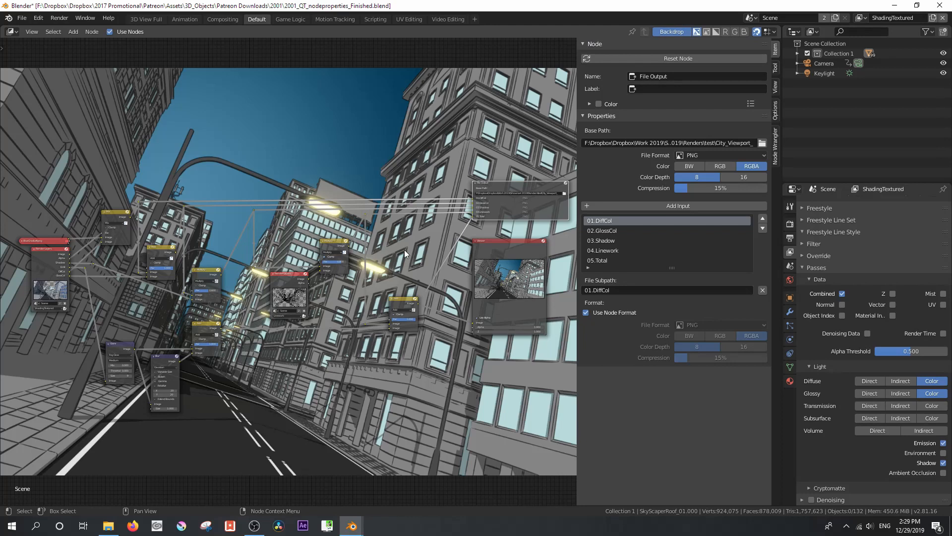
mouse_move(419, 275)
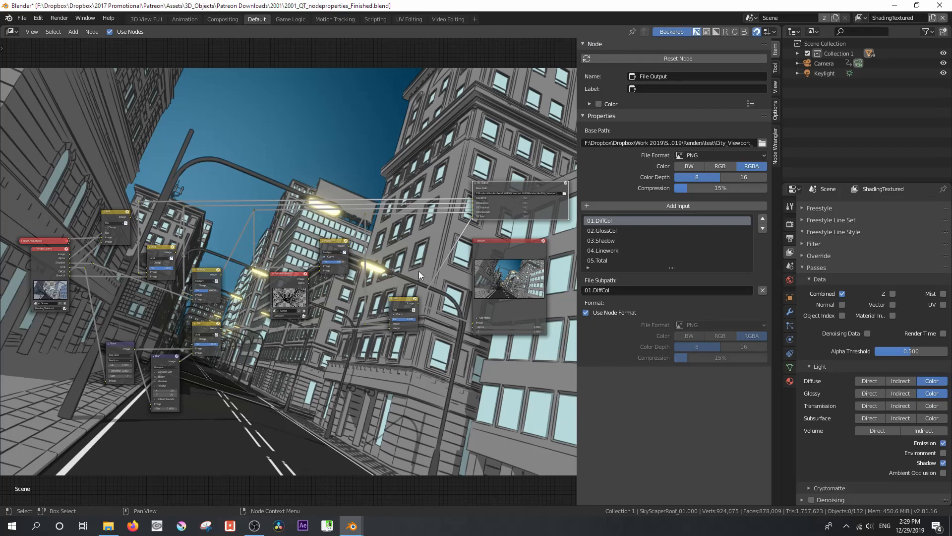